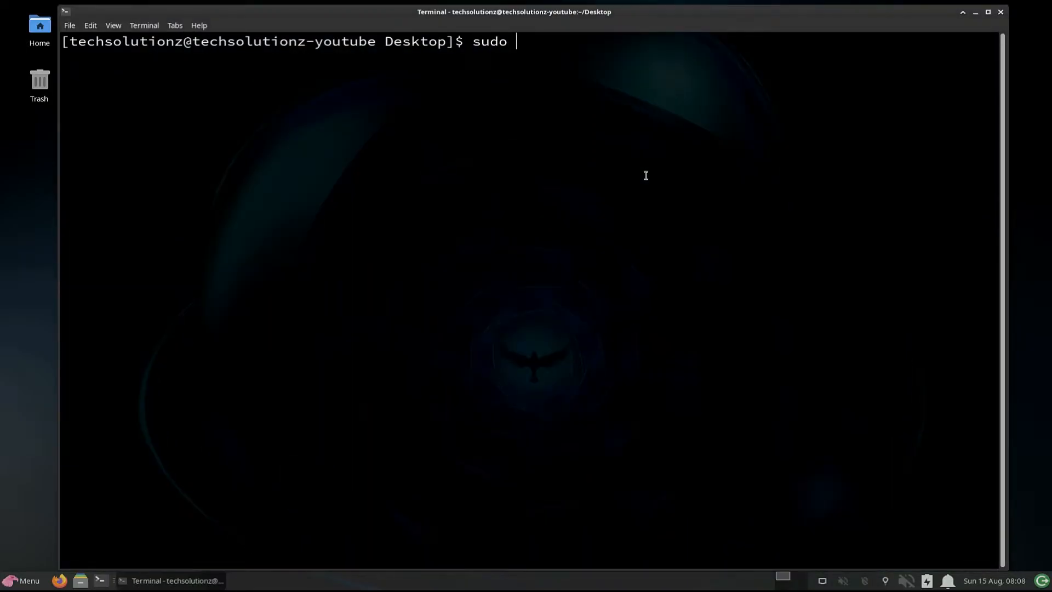
Step: Run sudo pacman -Syu to sync databases and upgrade the system, which reports nothing to do
{"action": "type", "text": "pacman -S"}
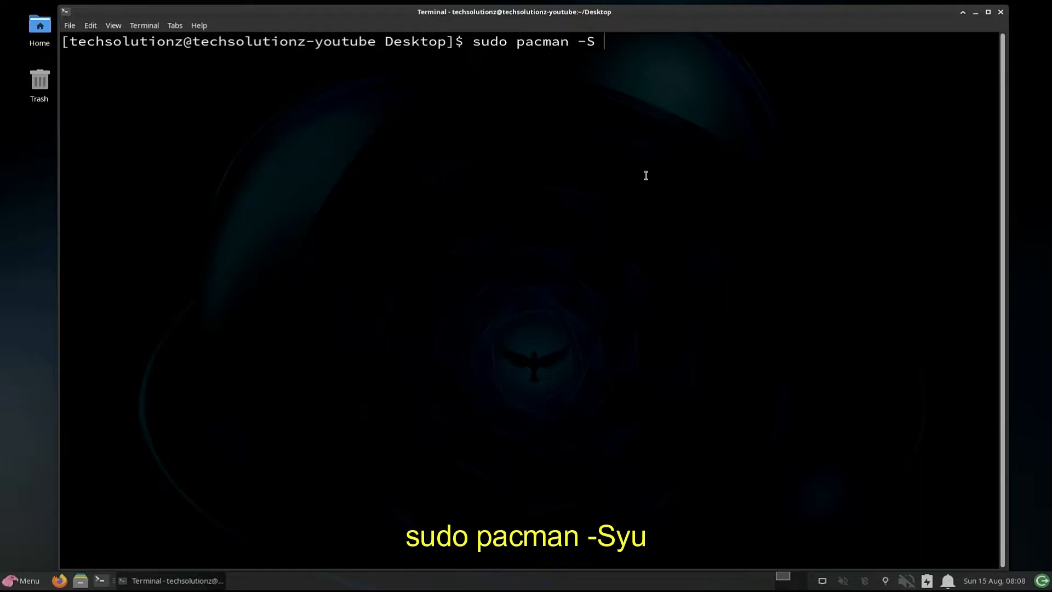
{"action": "key", "text": "Return"}
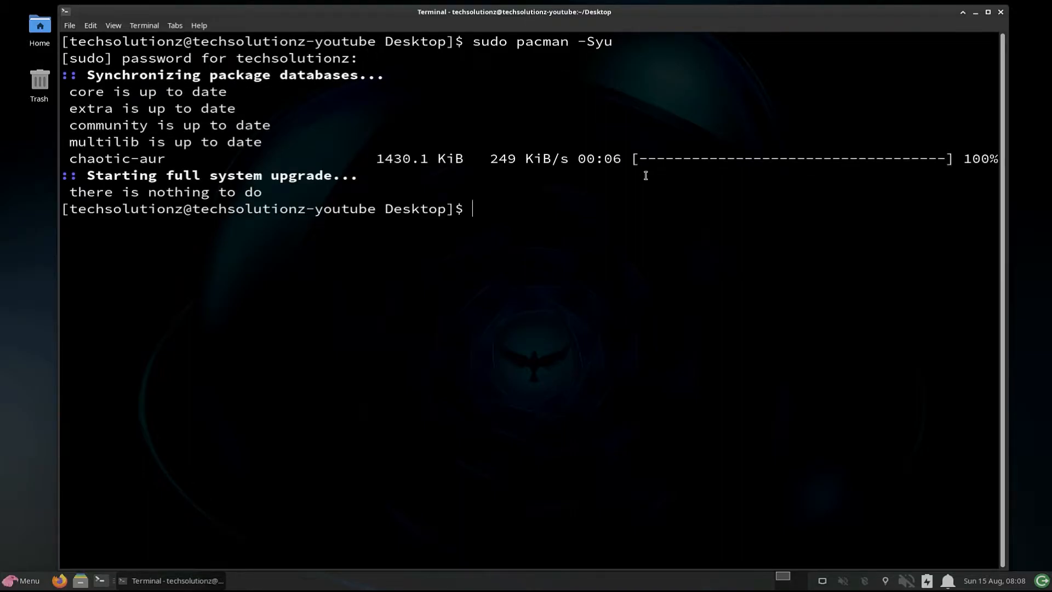
Step: Install wine 6.15-1 and its 29 dependency packages with sudo pacman -S wine, confirming Y
{"action": "type", "text": "sudo"}
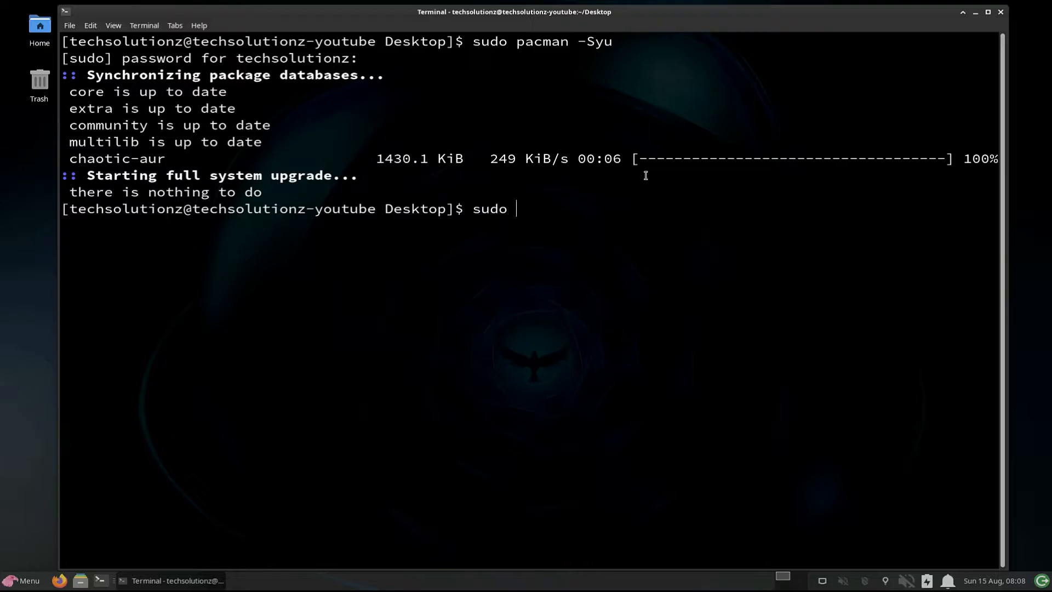
{"action": "type", "text": "pacman -S wine"}
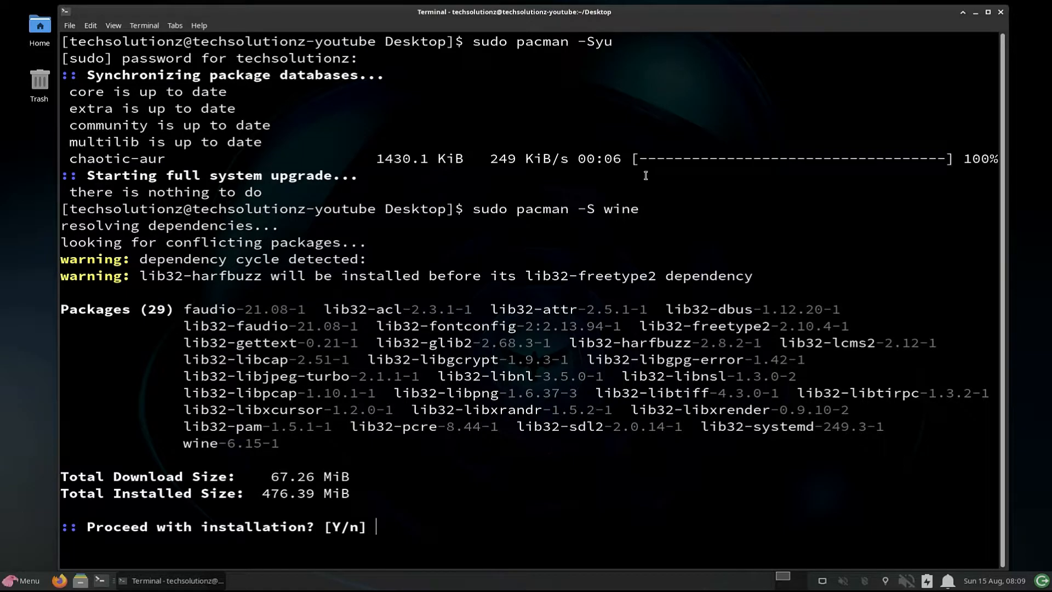
{"action": "type", "text": "Y"}
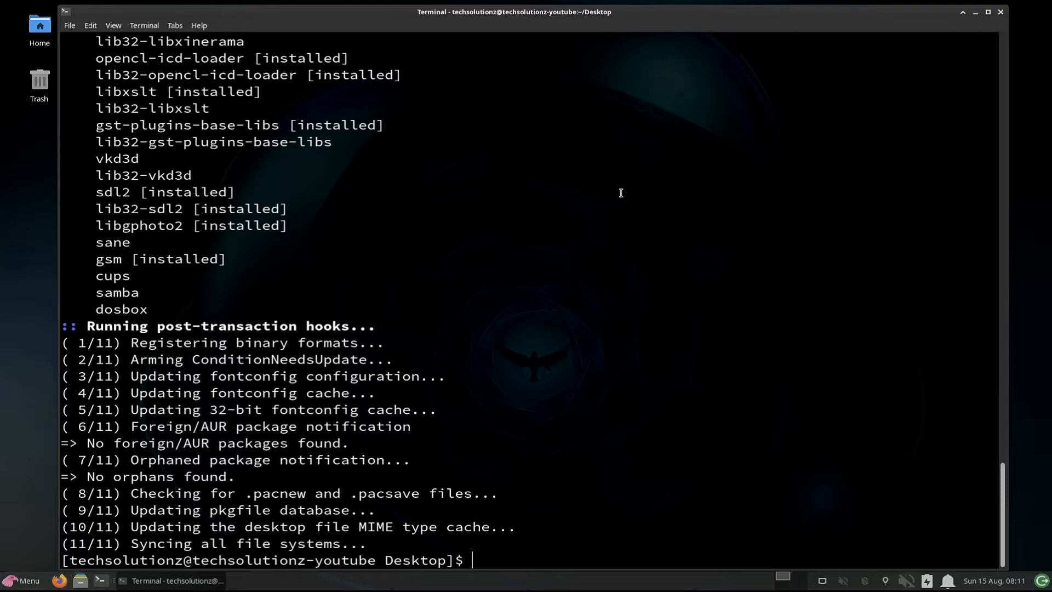
Step: Clear the terminal and confirm wine --version reports wine-6.15
{"action": "type", "text": "cle"}
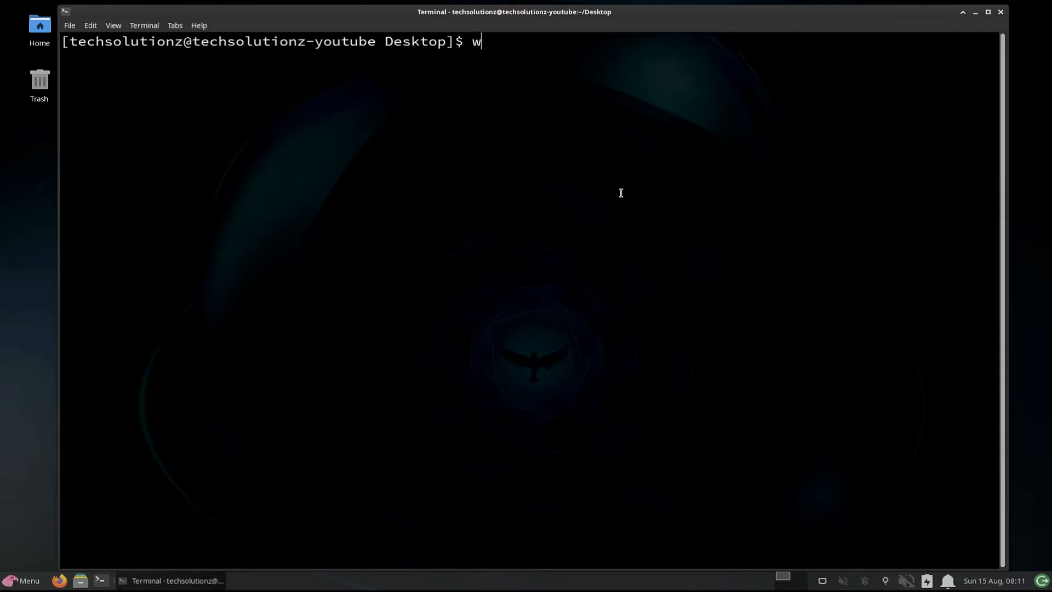
{"action": "type", "text": "ine -"}
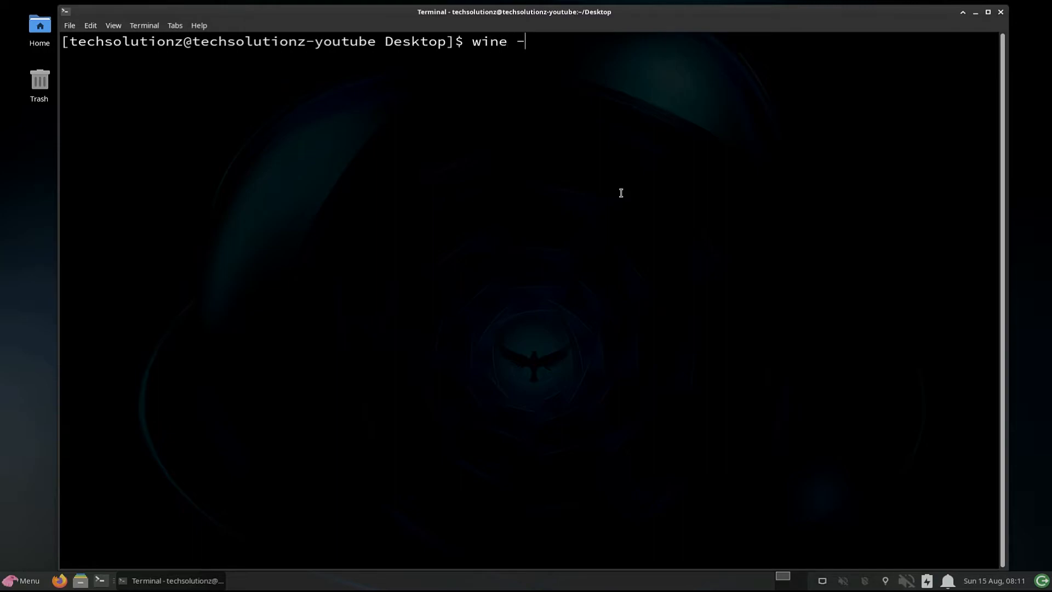
{"action": "type", "text": "-version"}
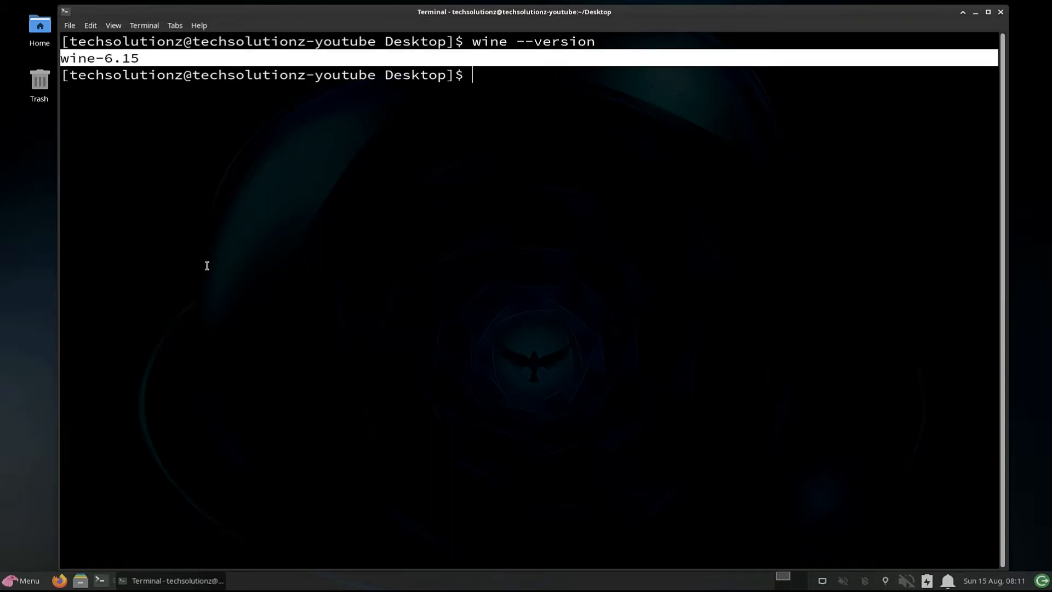
{"action": "mouse_move", "coordinate": [323, 200]}
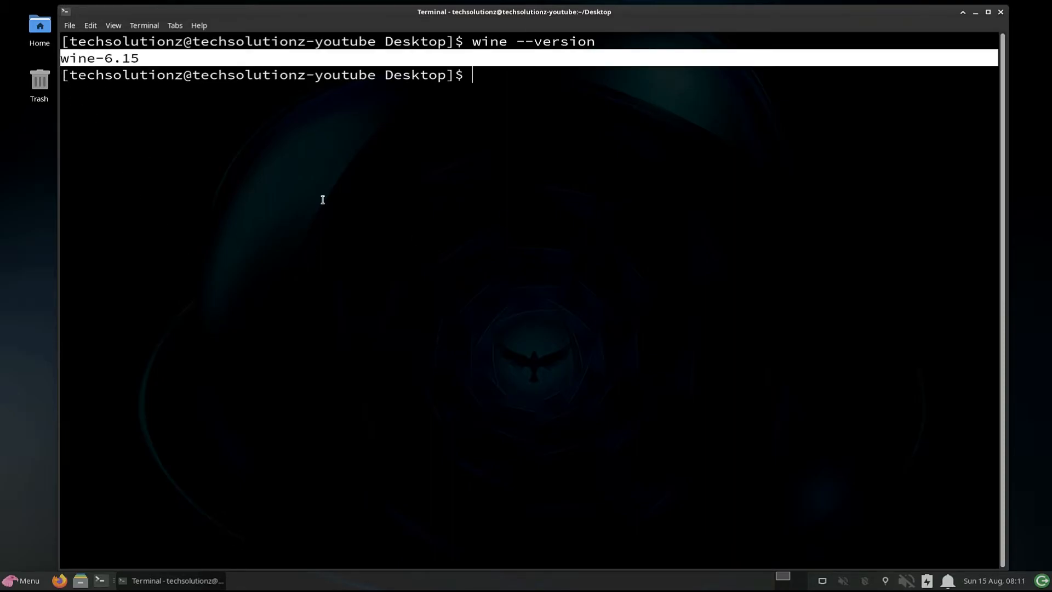
Step: Install wine-mono 6.3.0-1 and wine-gecko 2.47.2-2 via sudo pacman -S, confirming Y
{"action": "type", "text": "sudo"}
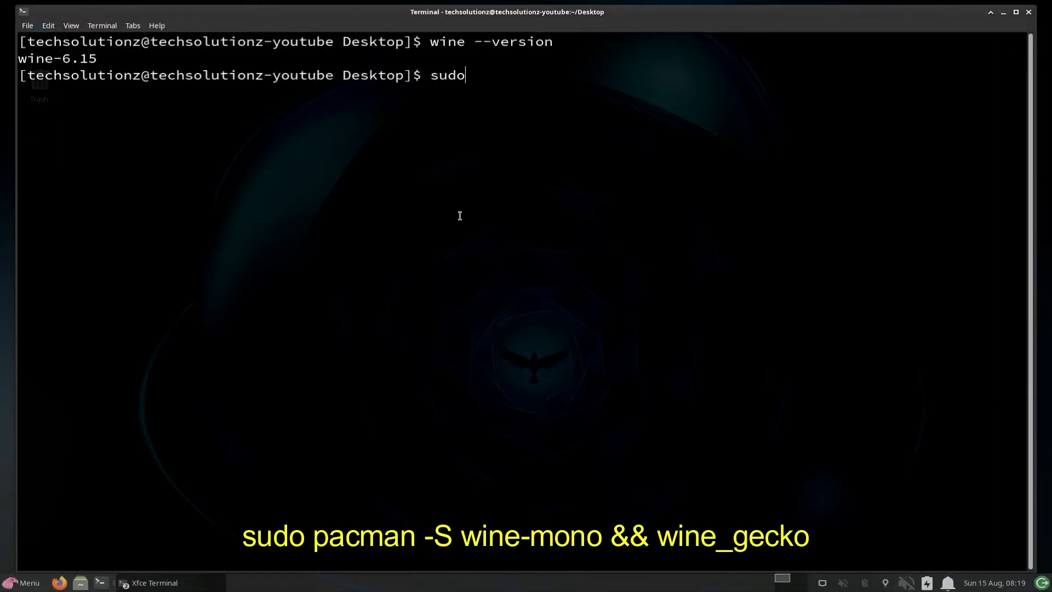
{"action": "type", "text": "pacman"}
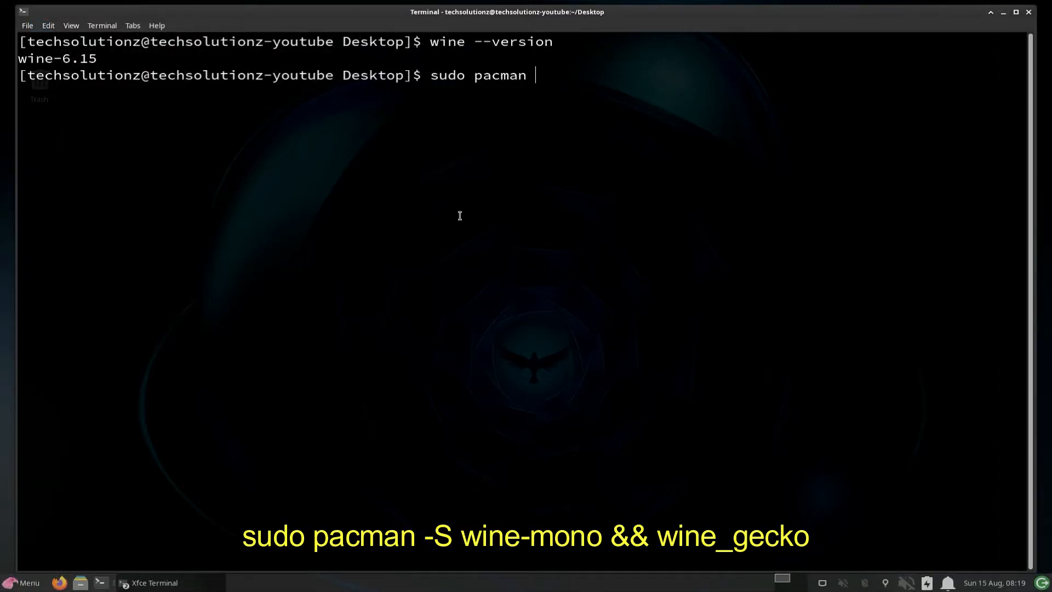
{"action": "type", "text": "-S wi"}
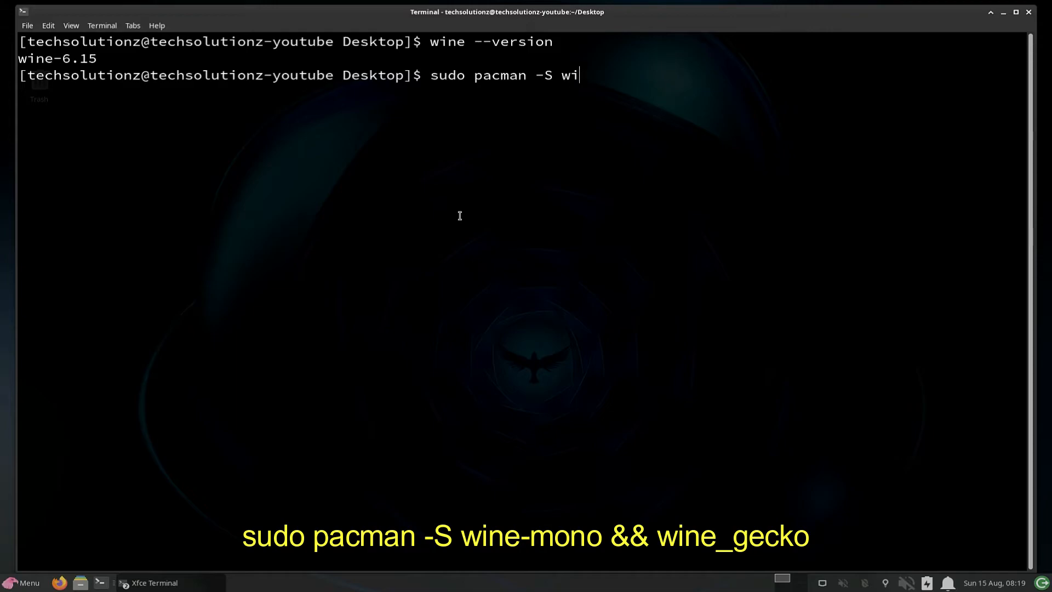
{"action": "type", "text": "ne-mono wine_gecko"}
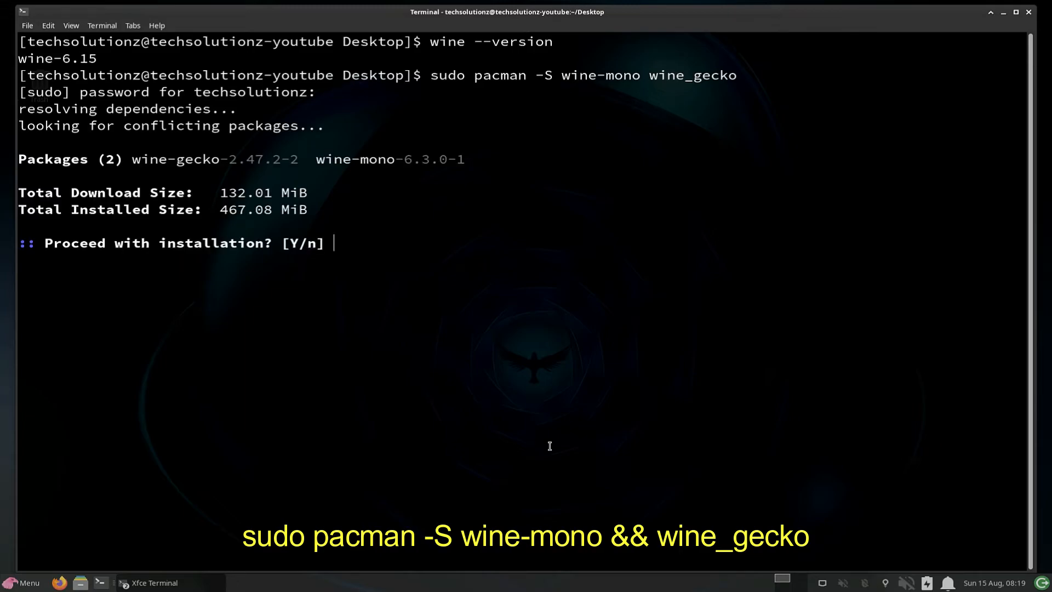
{"action": "type", "text": "T"}
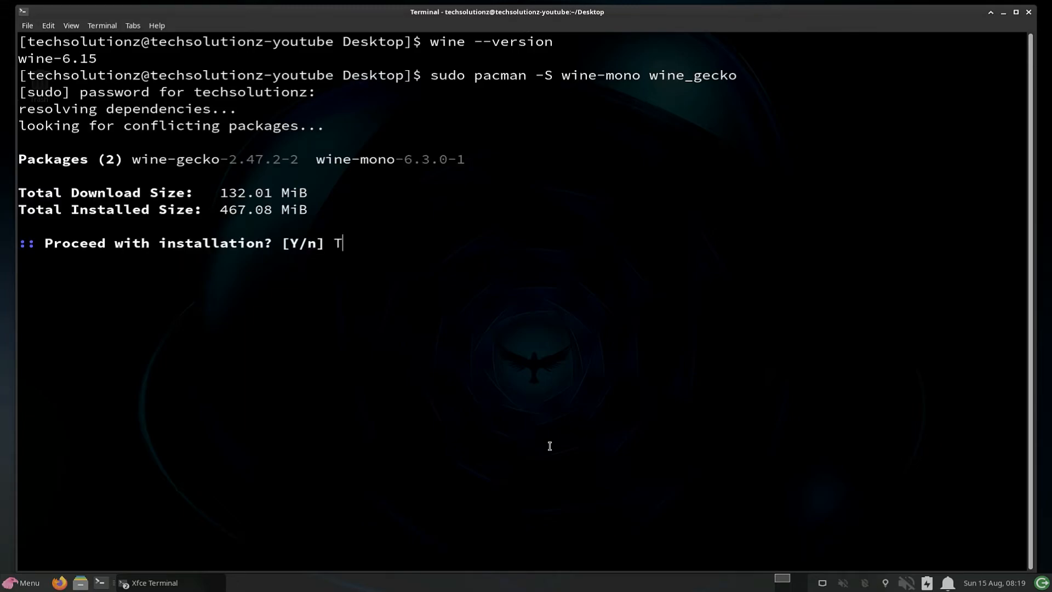
{"action": "type", "text": "Y"}
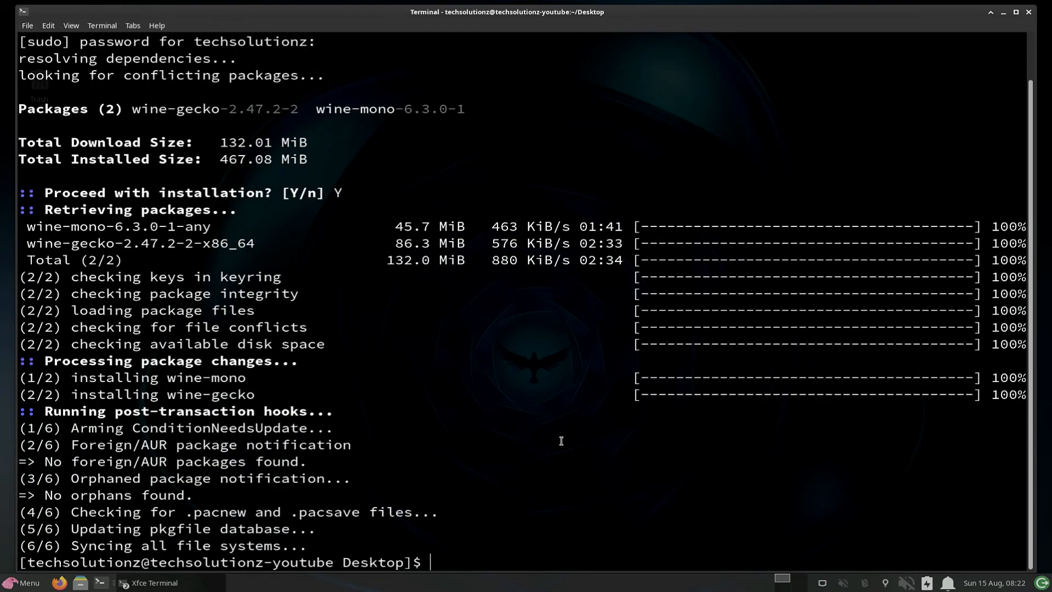
{"action": "mouse_move", "coordinate": [554, 447]}
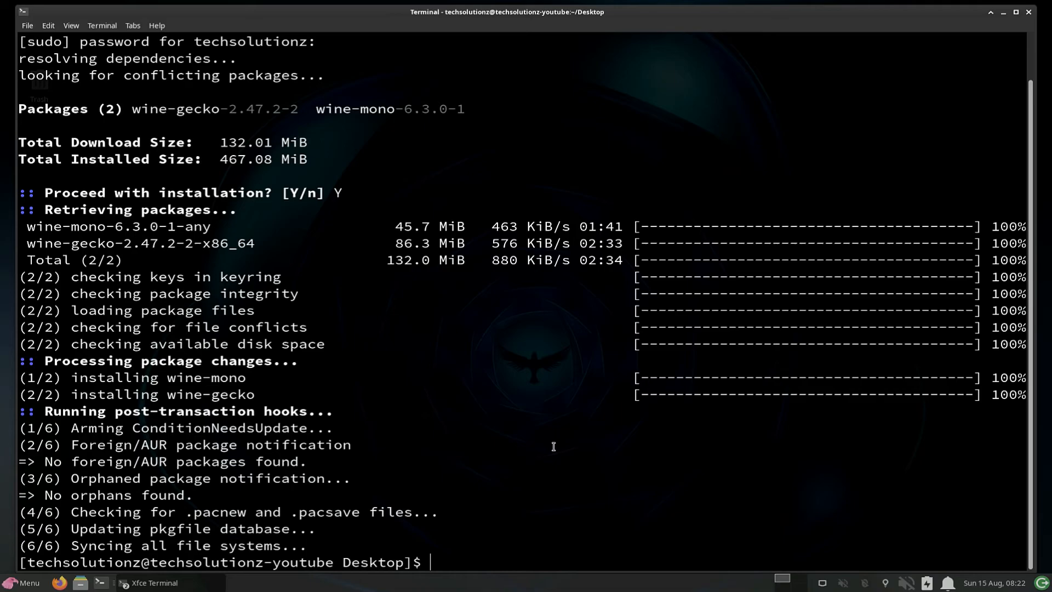
{"action": "type", "text": "clea"}
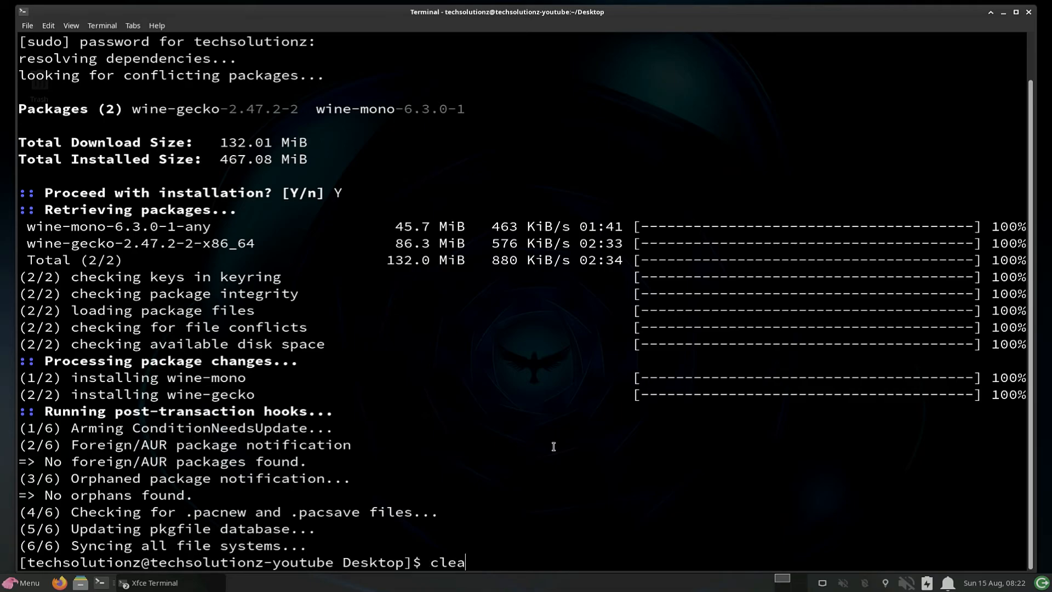